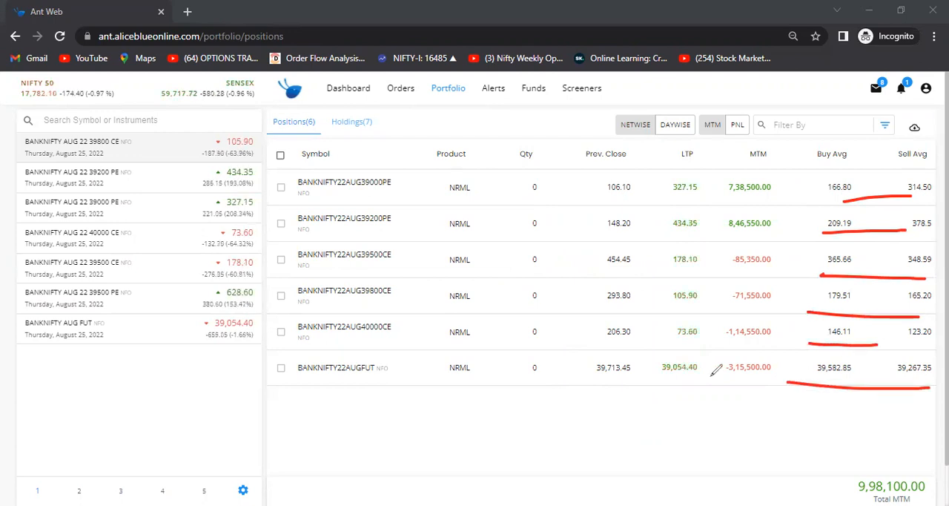
mouse_move(713, 396)
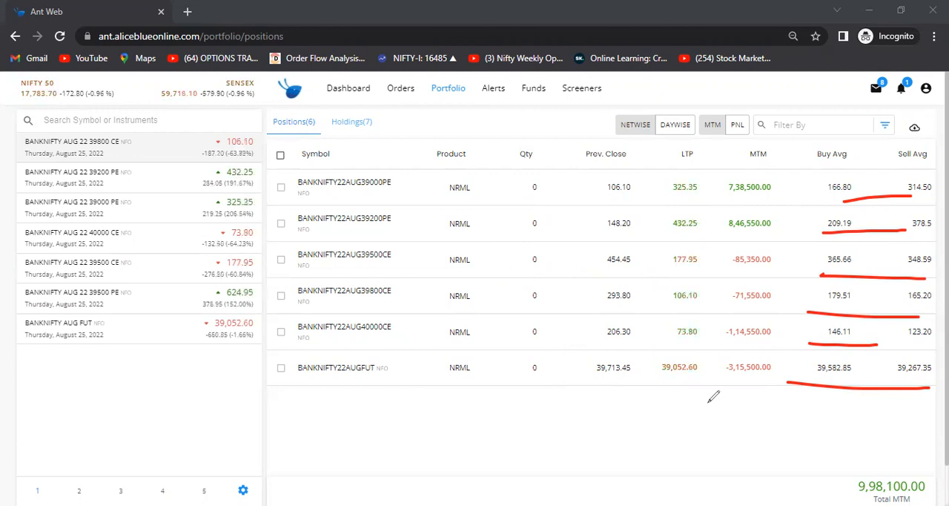
mouse_move(548, 465)
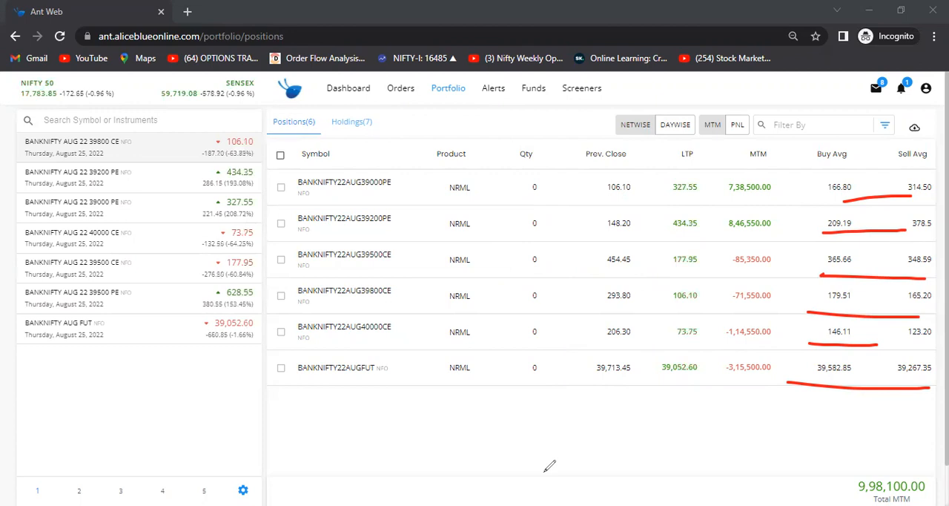